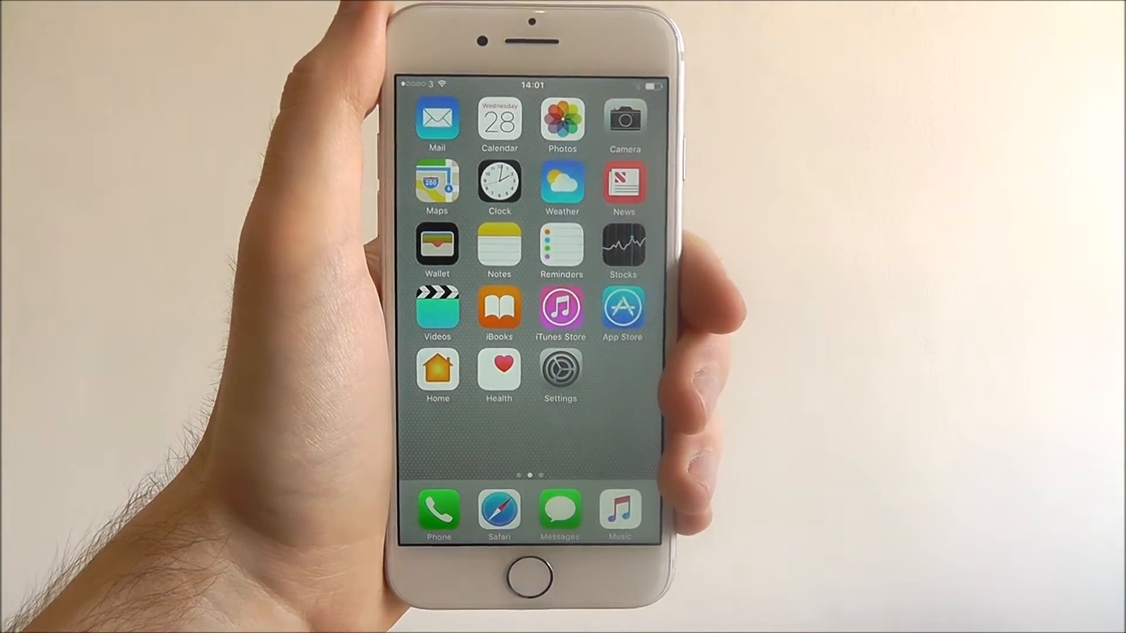
- Launch Calendar from the home screen and begin a new blank event
click(499, 118)
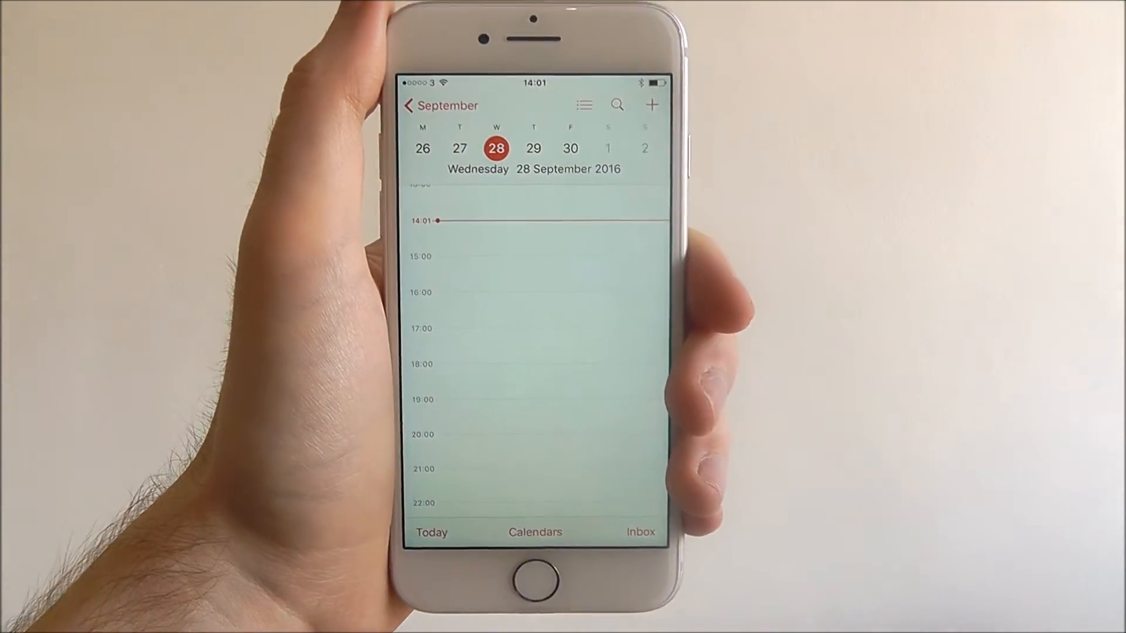
click(652, 105)
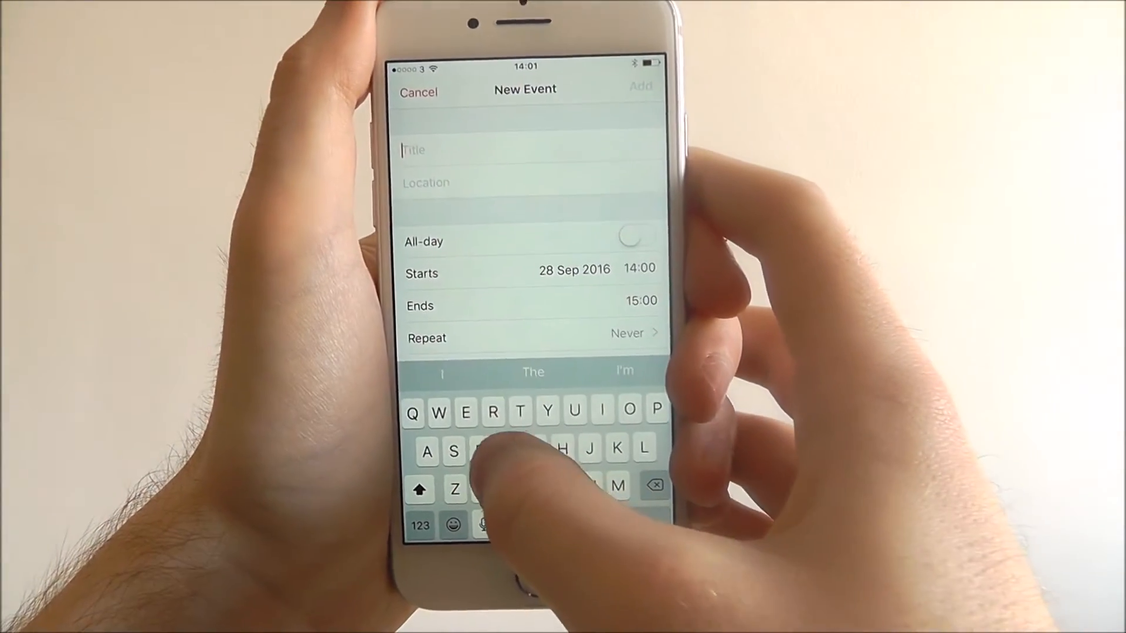
- Title the event 'Flight', dismiss the location services prompt and skip the location
text(Flight)
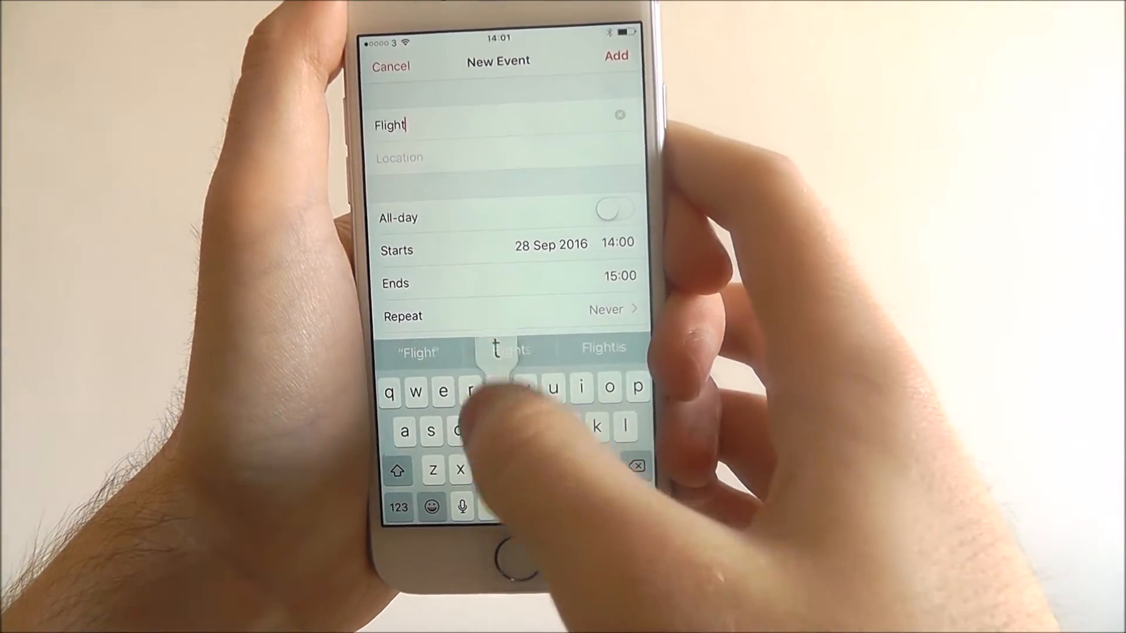
click(495, 158)
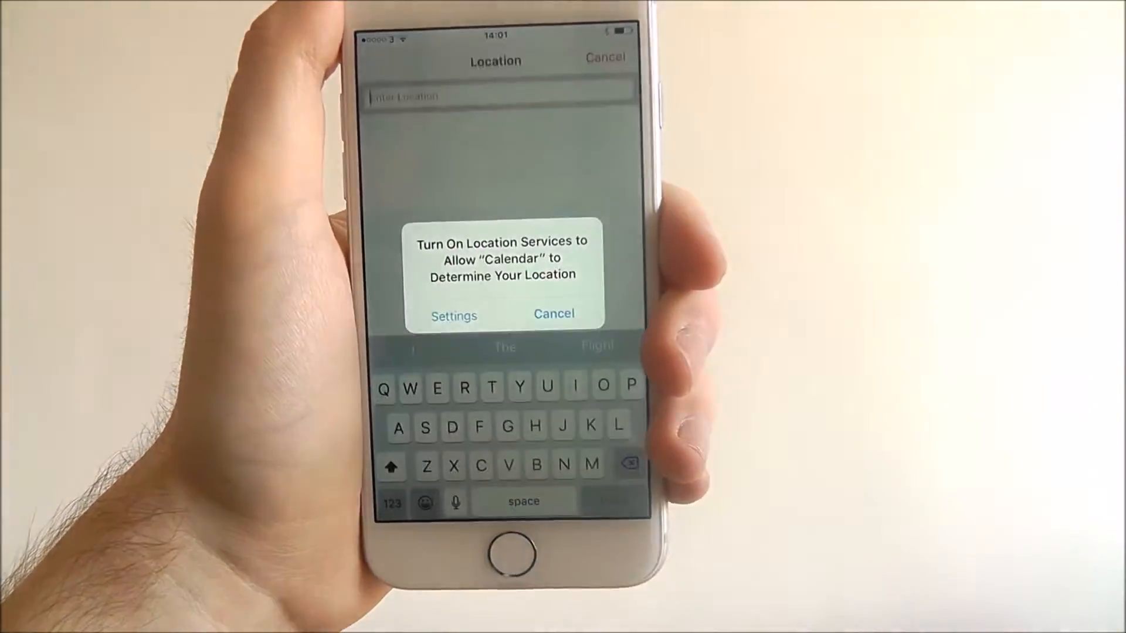
click(553, 314)
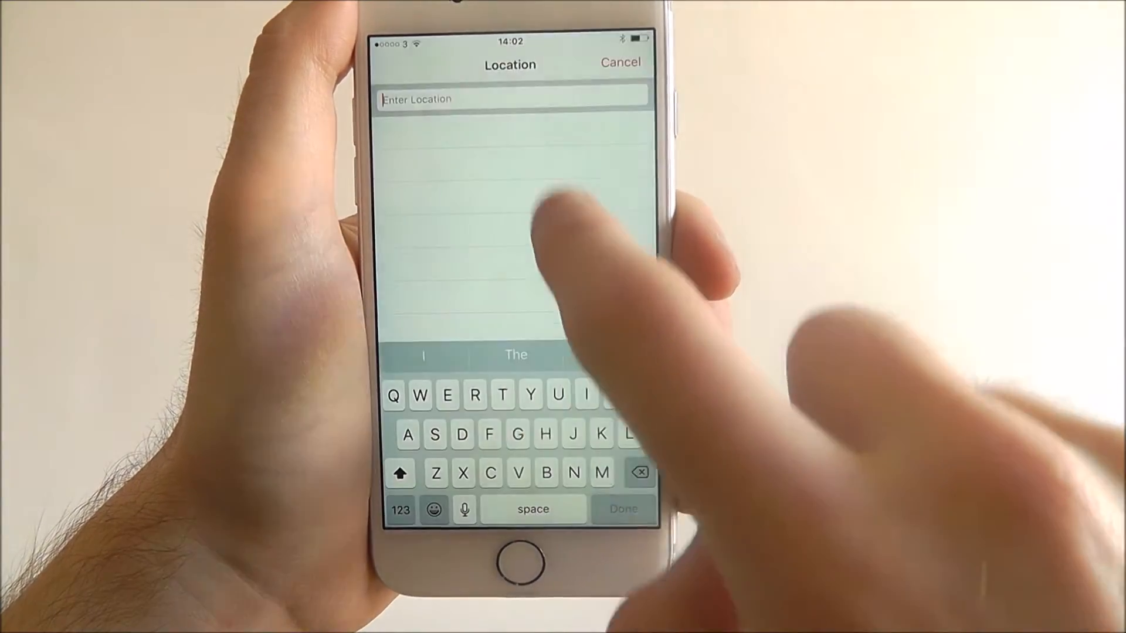
click(619, 63)
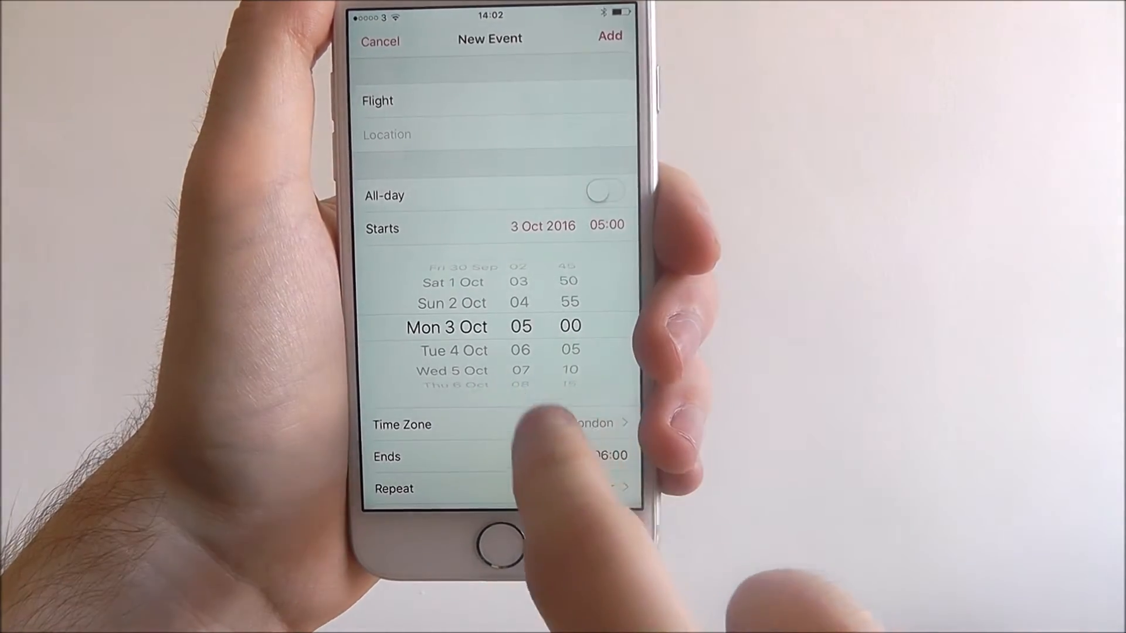
- Scroll down the Flight event form to reach the alert options
scroll(down, 3)
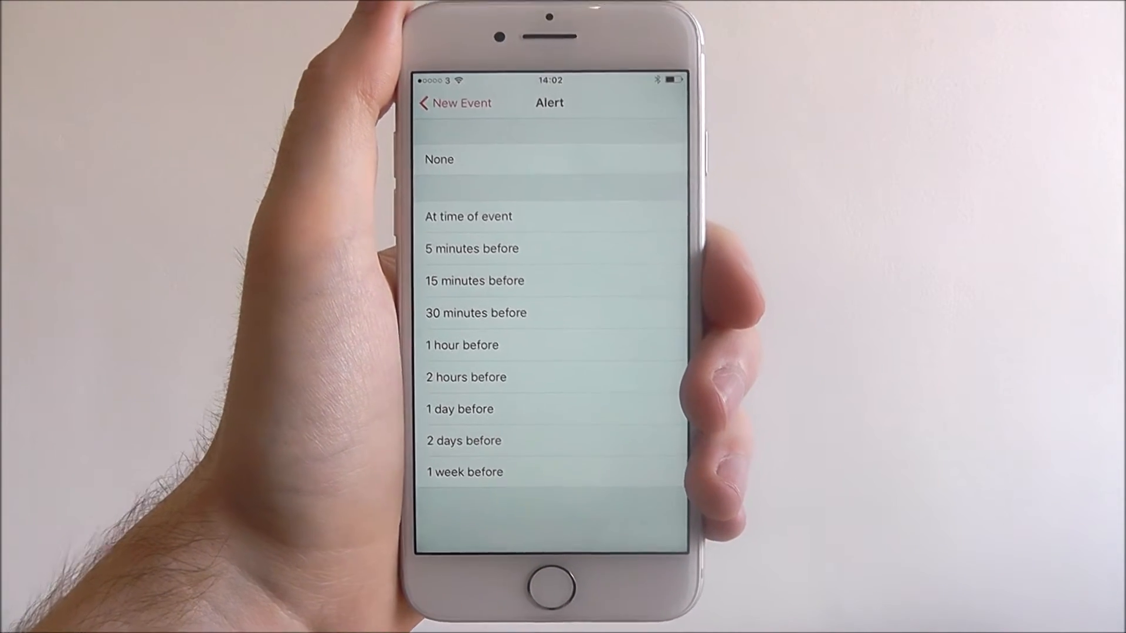
- Set the first alert to 1 week before and the second alert to 1 hour before
click(464, 471)
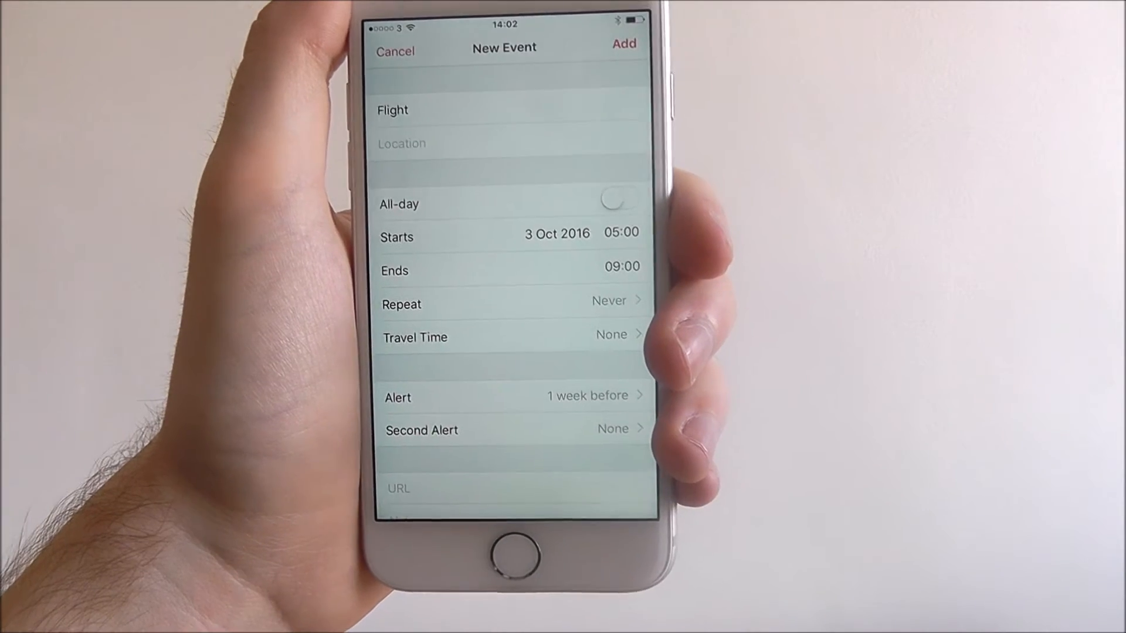
click(422, 430)
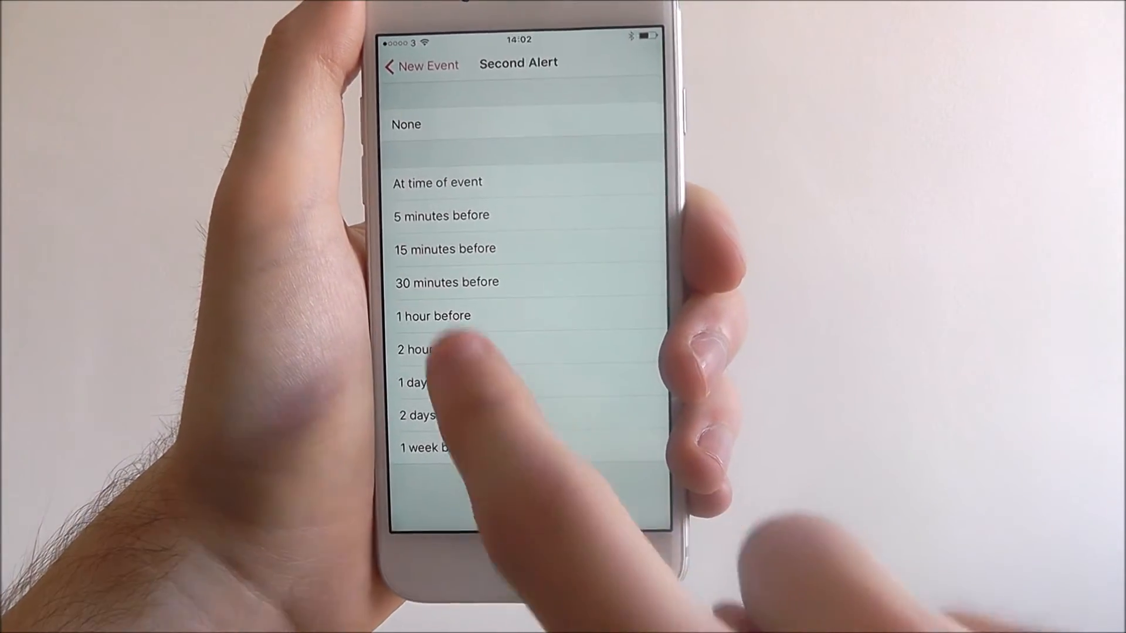
click(426, 447)
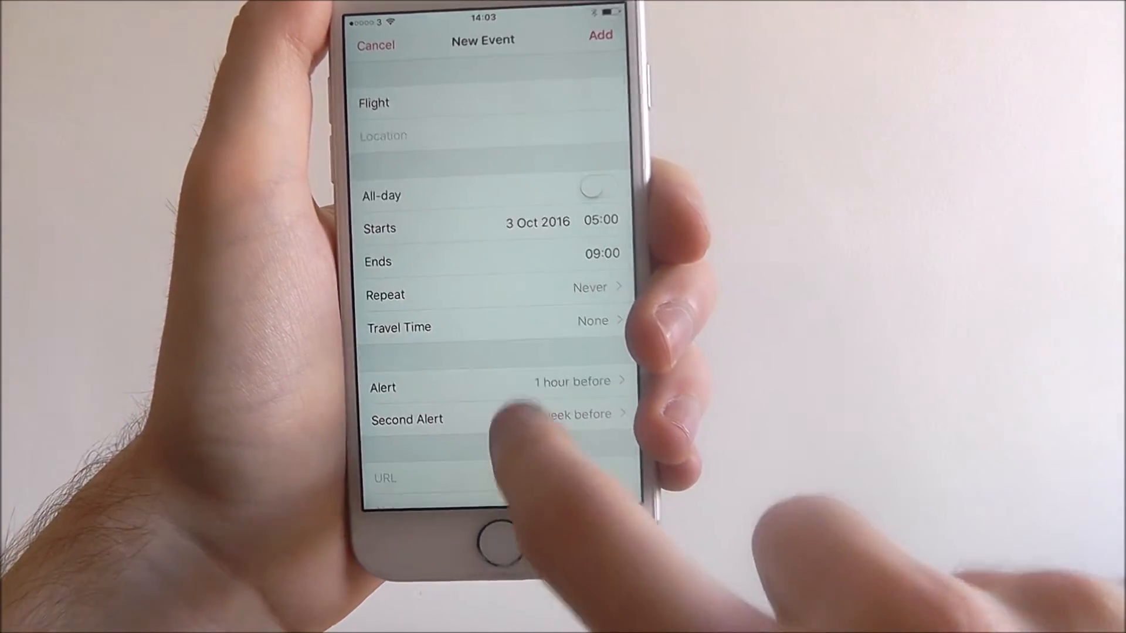
scroll(down, 3)
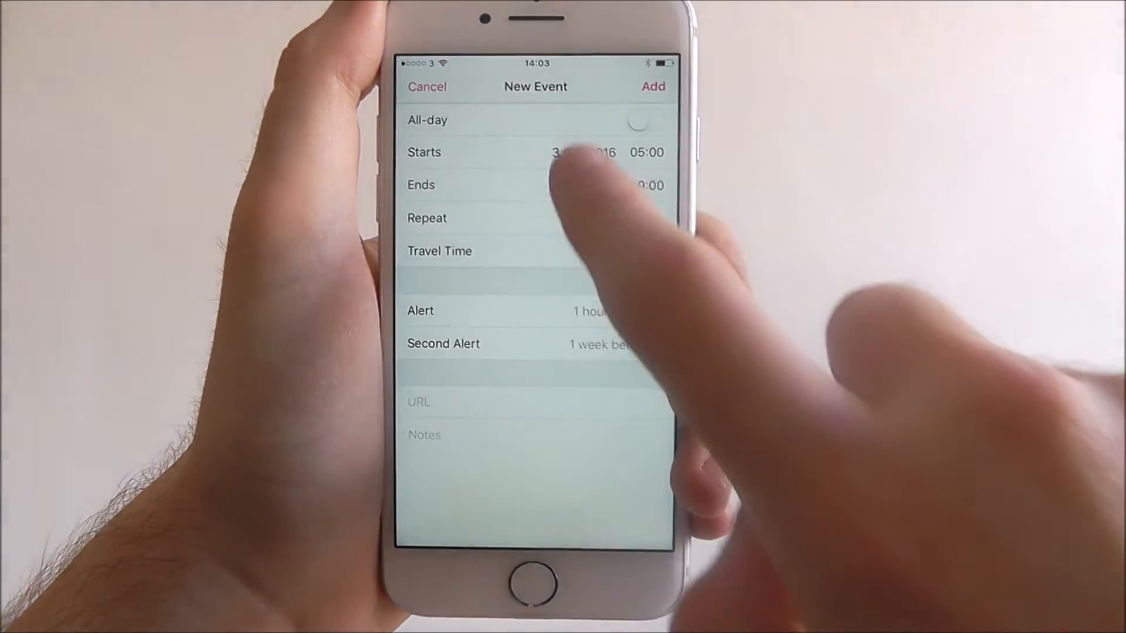
click(427, 86)
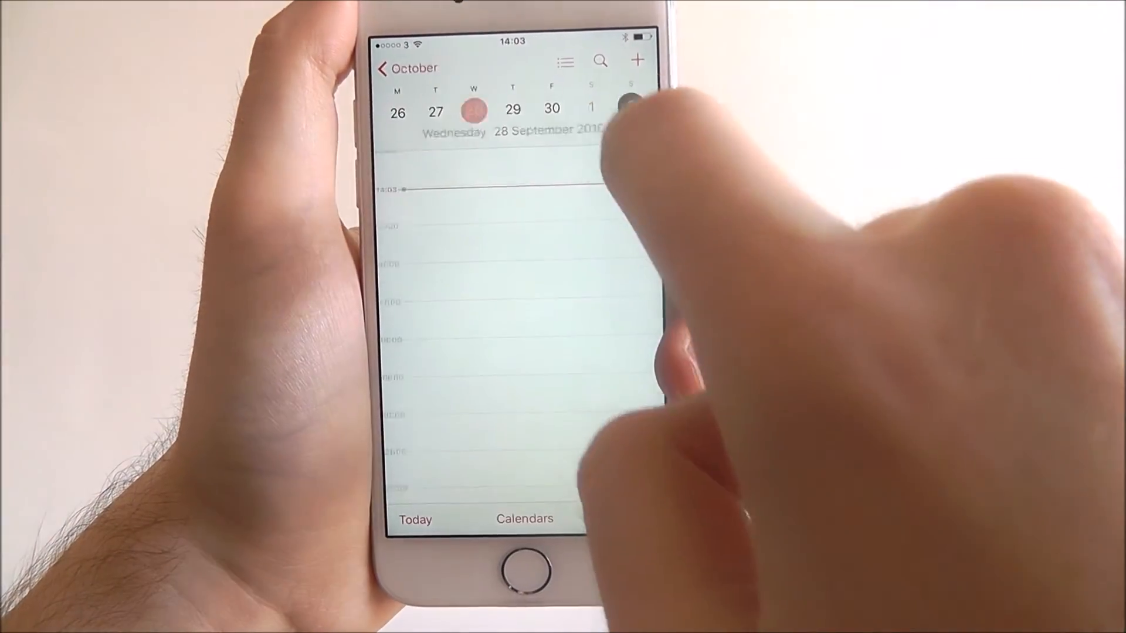
- Jump to Sunday 2 October and switch to the upcoming-events list view
click(525, 518)
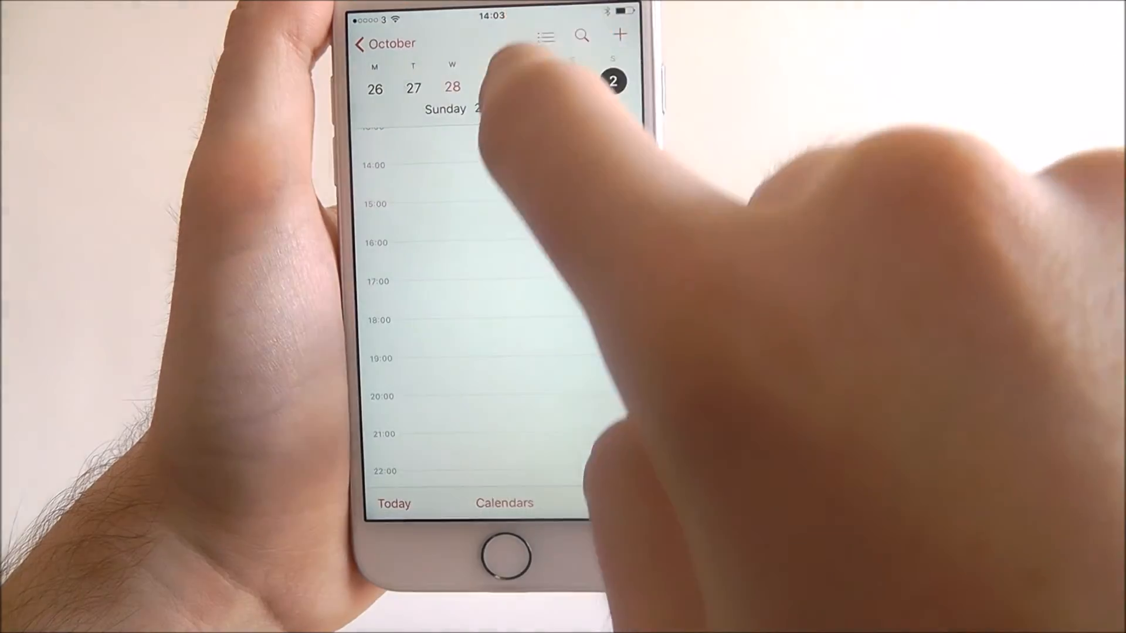
click(544, 36)
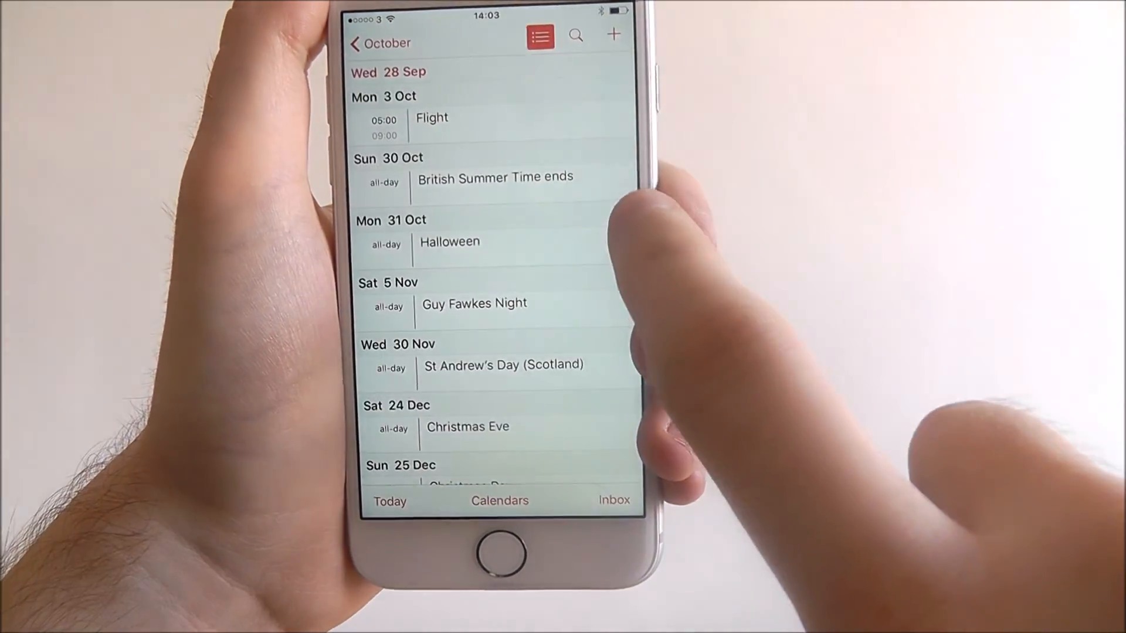